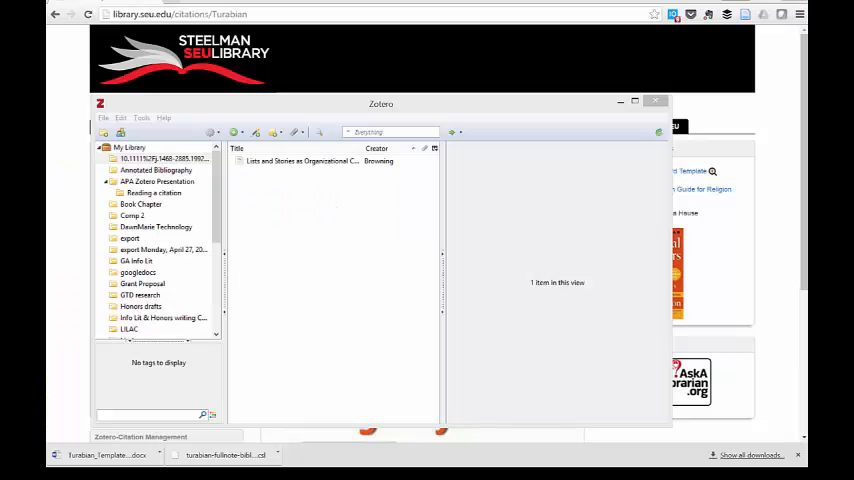
{"action": "mouse_move", "coordinate": [82, 215]}
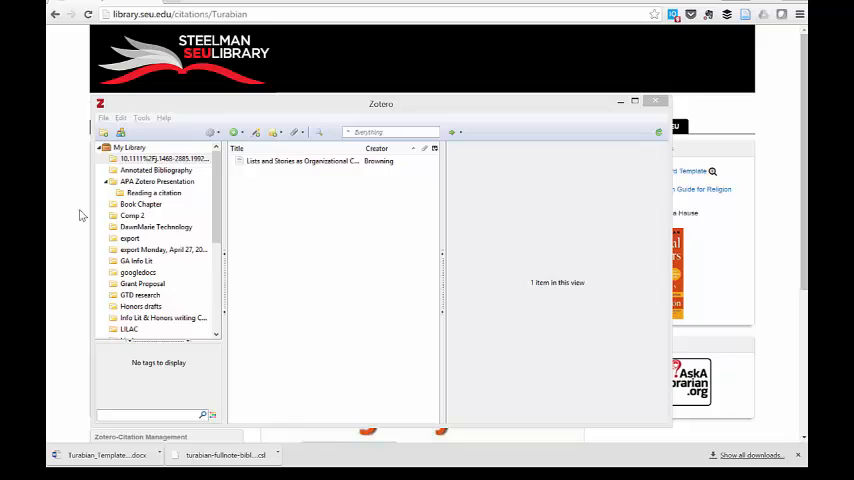
Select the first collection and open the gear Actions menu
{"action": "left_click", "coordinate": [160, 158]}
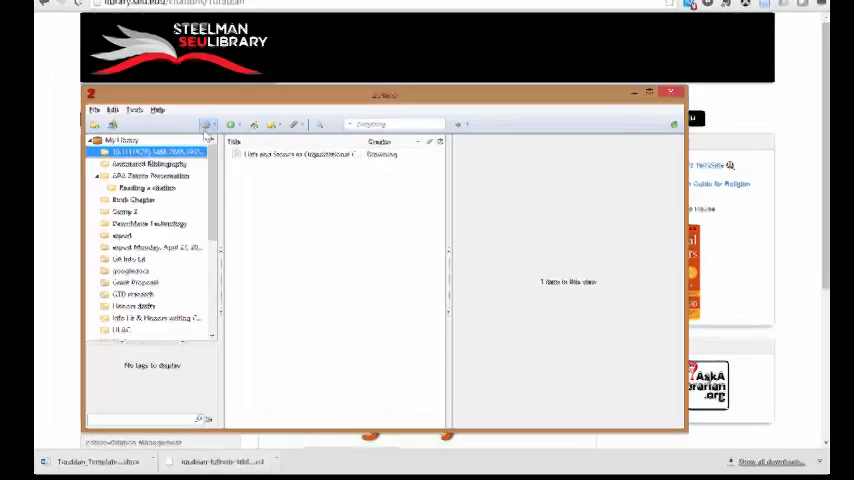
{"action": "left_click", "coordinate": [185, 74]}
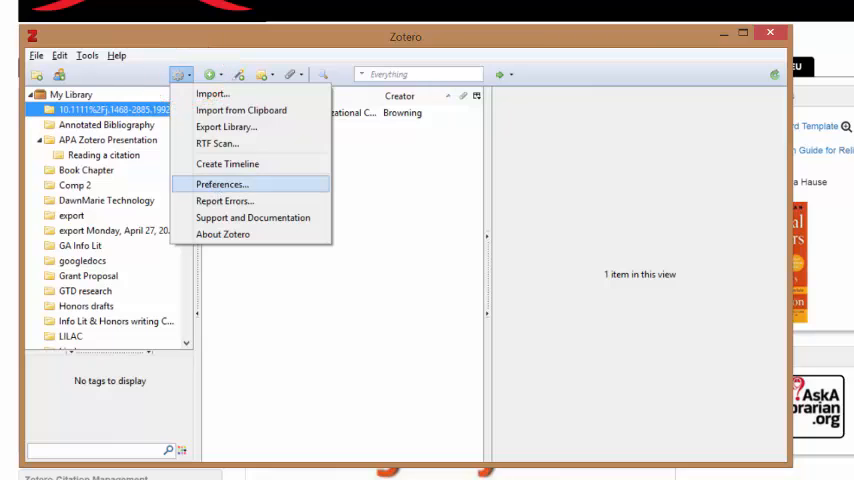
Open Zotero Preferences and show the installed citation styles
{"action": "left_click", "coordinate": [222, 184]}
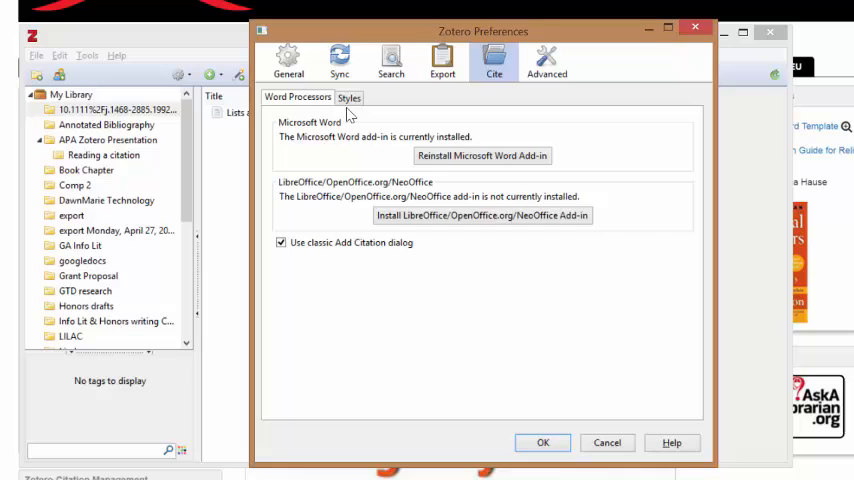
{"action": "left_click", "coordinate": [348, 97]}
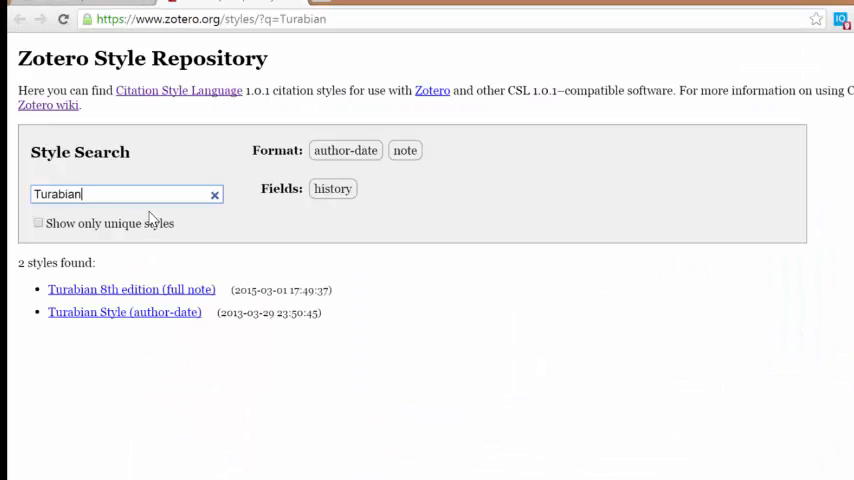
{"action": "mouse_move", "coordinate": [43, 350]}
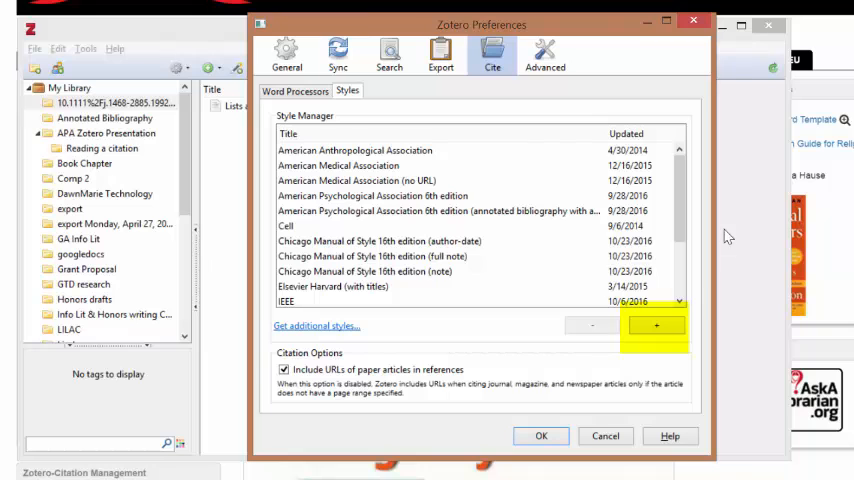
{"action": "mouse_move", "coordinate": [432, 350]}
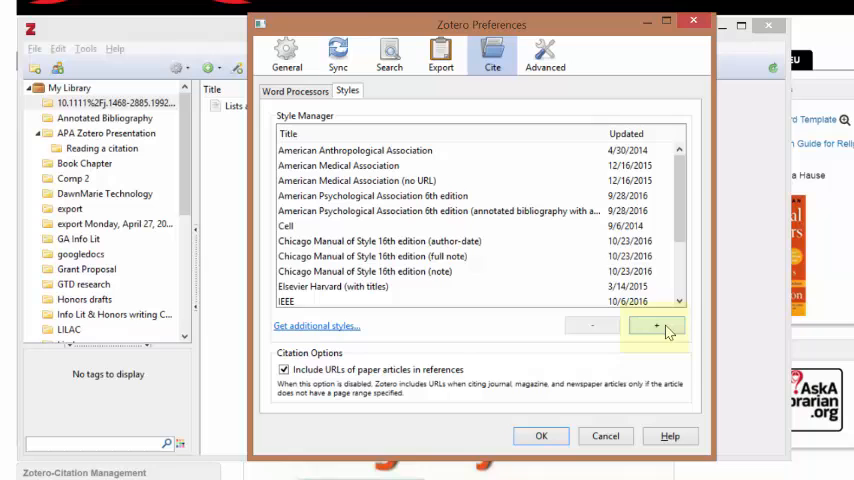
Add the downloaded turabian-fullnote-bibliography (7) style file from Downloads
{"action": "left_click", "coordinate": [655, 326]}
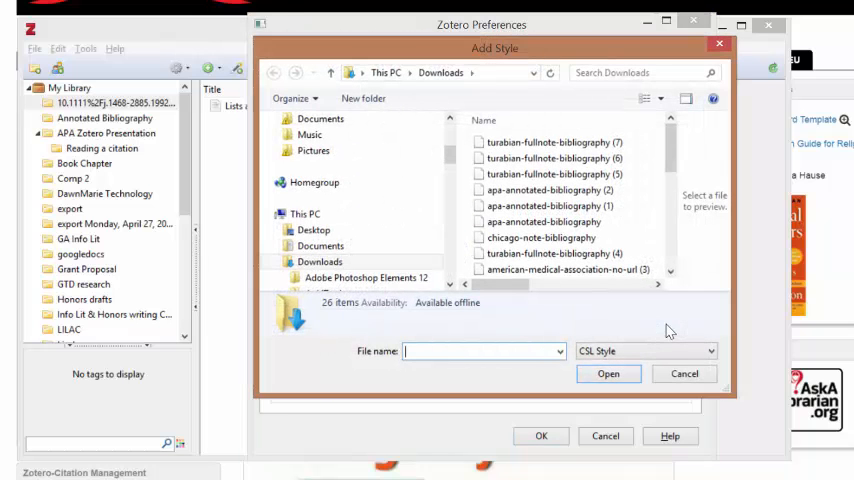
{"action": "left_click", "coordinate": [550, 142]}
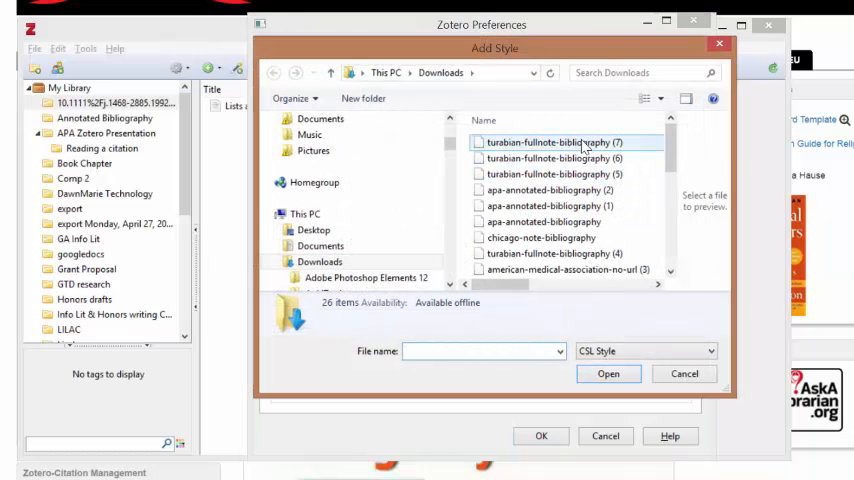
{"action": "left_click", "coordinate": [550, 142]}
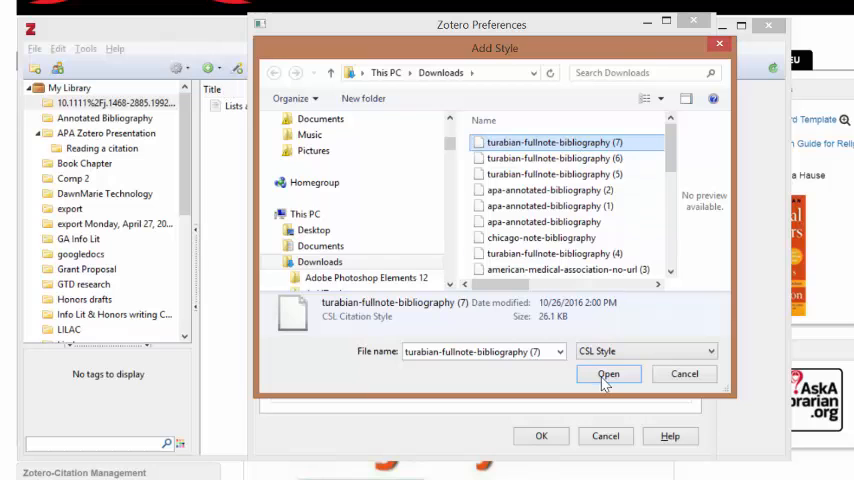
{"action": "left_click", "coordinate": [608, 373]}
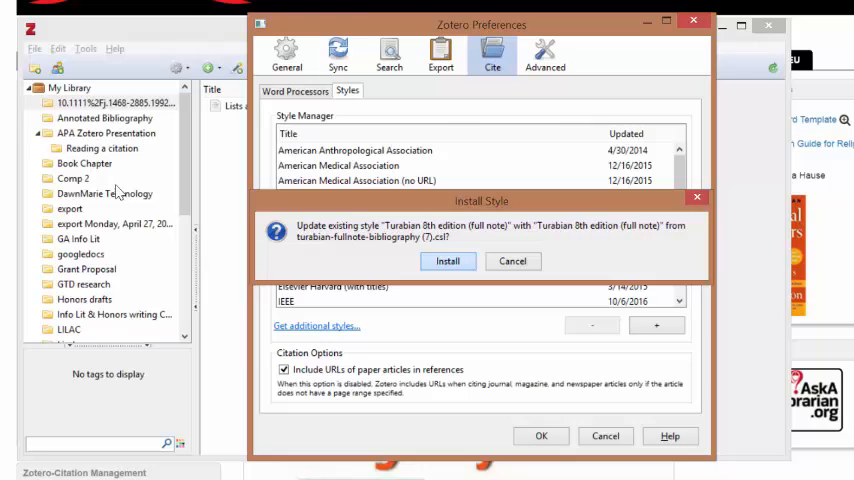
Install the updated Turabian 8th edition (full note) style and close Preferences
{"action": "left_click", "coordinate": [448, 261]}
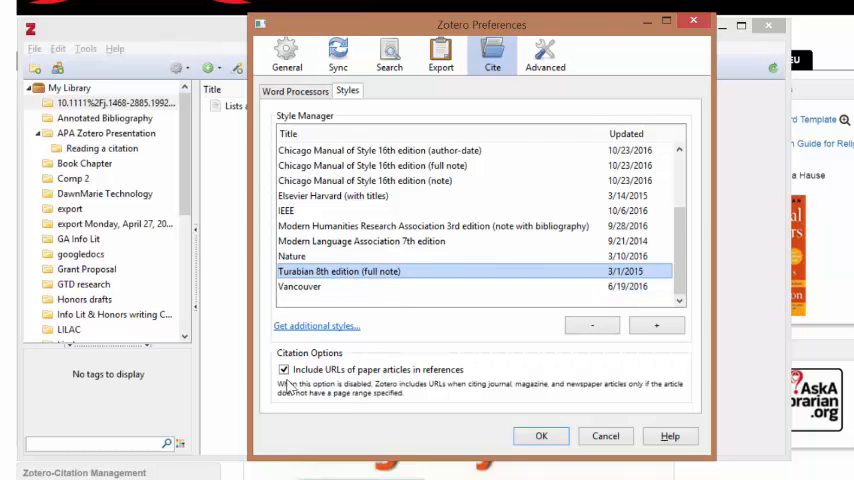
{"action": "left_click", "coordinate": [283, 370]}
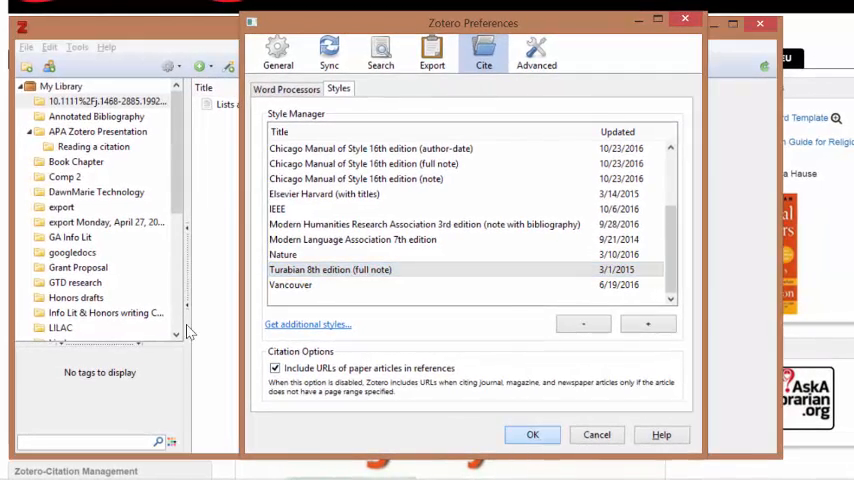
{"action": "left_click", "coordinate": [532, 434]}
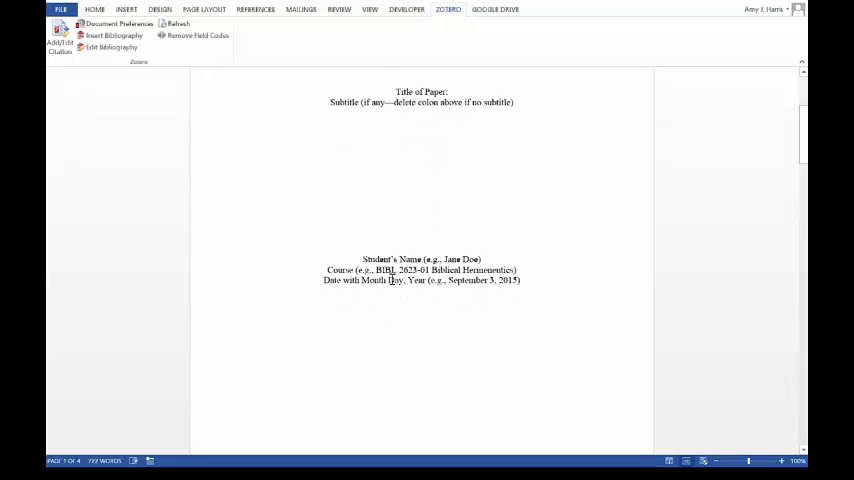
{"action": "scroll", "scroll_direction": "down", "scroll_amount": 3}
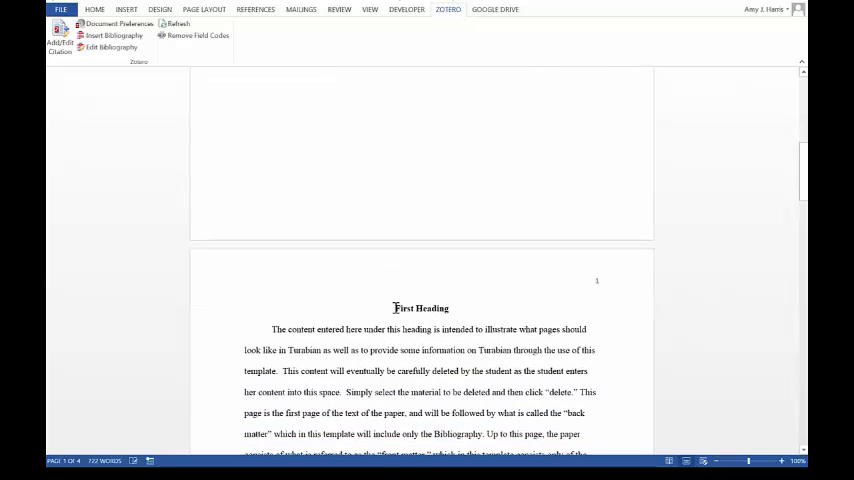
{"action": "double_click", "coordinate": [420, 308]}
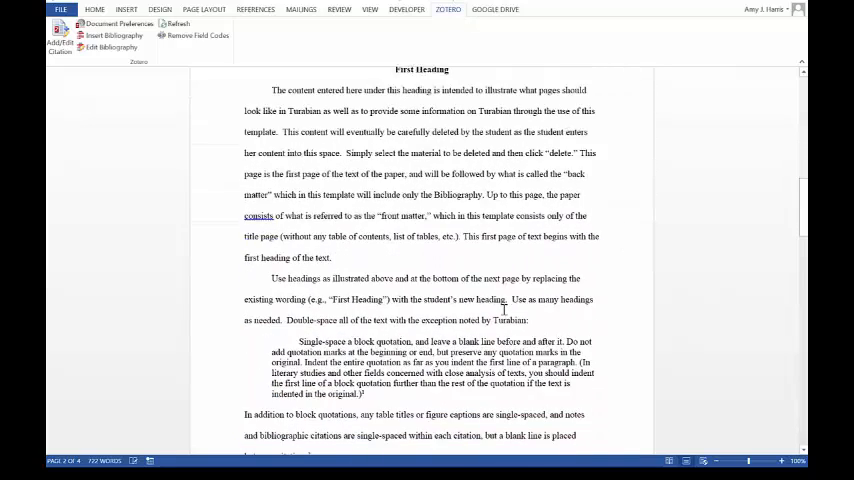
{"action": "scroll", "scroll_direction": "down", "scroll_amount": 3}
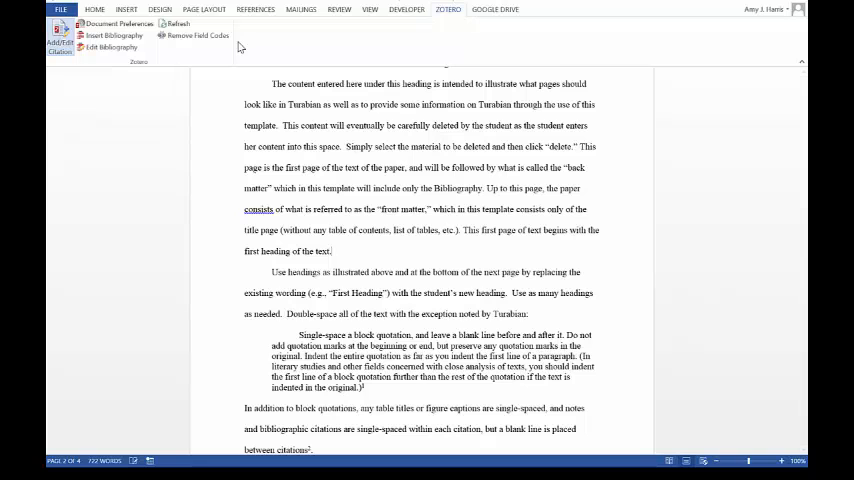
Insert a footnote citation of Conway and Borst's article at page 23
{"action": "left_click", "coordinate": [59, 40]}
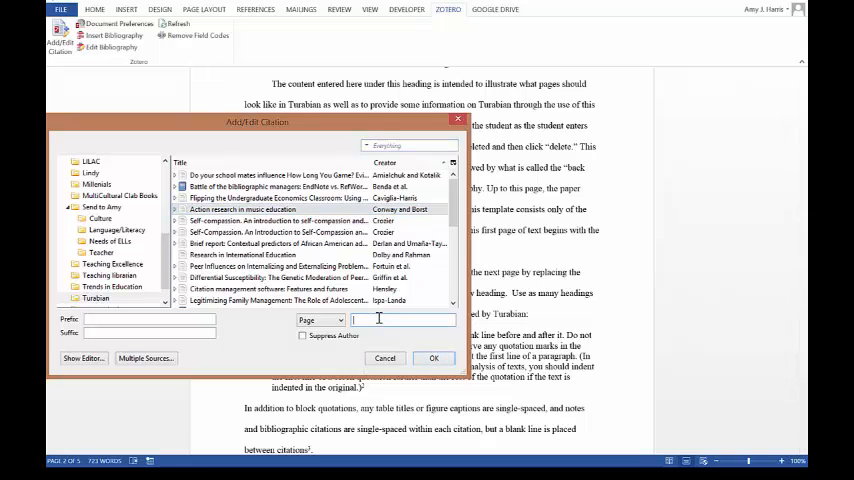
{"action": "type", "text": "23"}
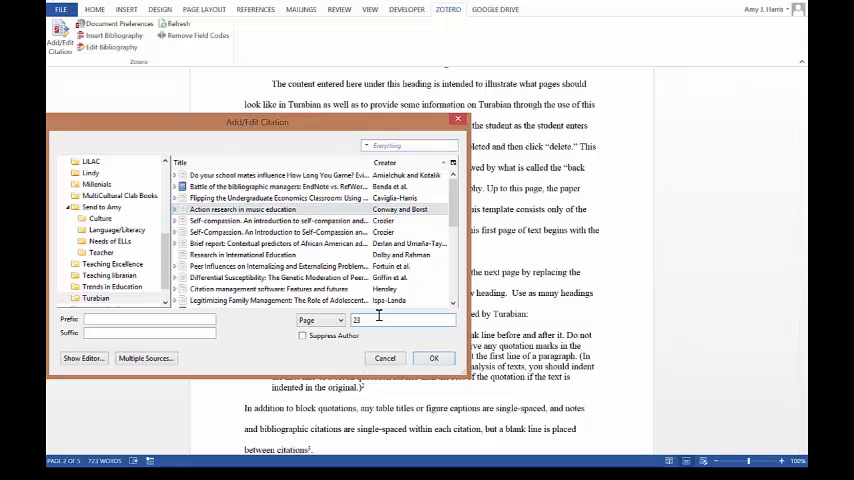
{"action": "left_click", "coordinate": [385, 358]}
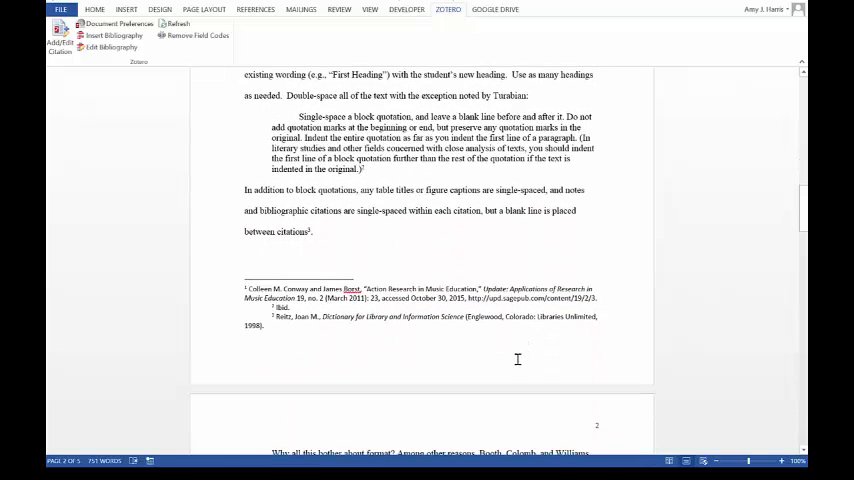
{"action": "mouse_move", "coordinate": [245, 292]}
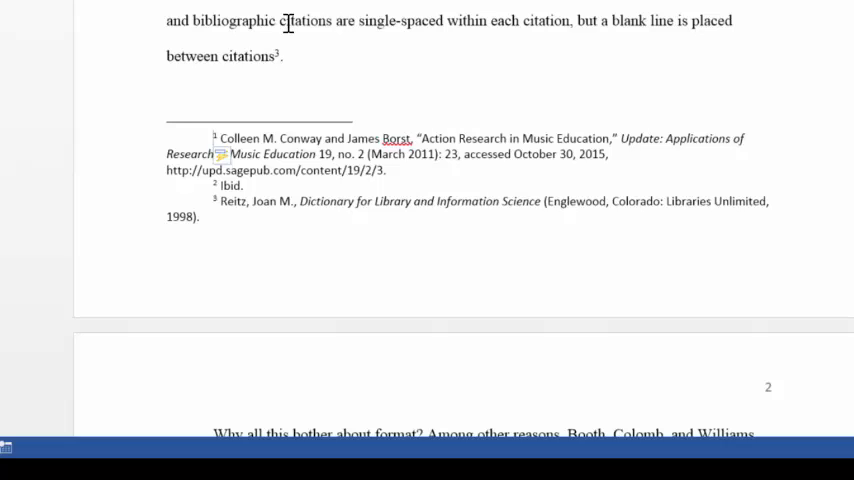
{"action": "mouse_move", "coordinate": [474, 170]}
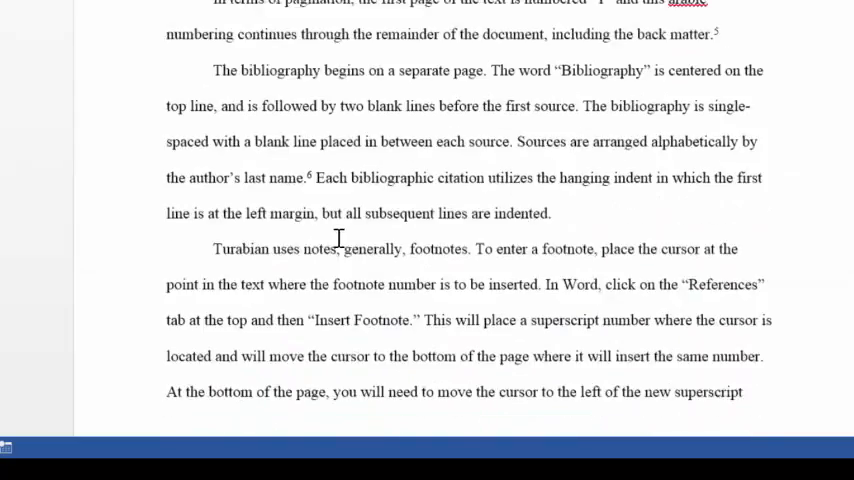
{"action": "scroll", "scroll_direction": "down", "scroll_amount": 3}
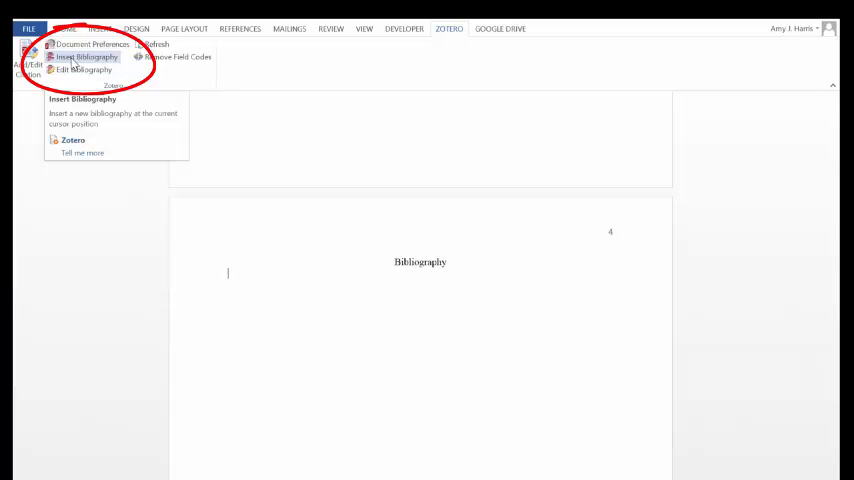
Insert the Zotero bibliography under the Bibliography heading
{"action": "left_click", "coordinate": [88, 57]}
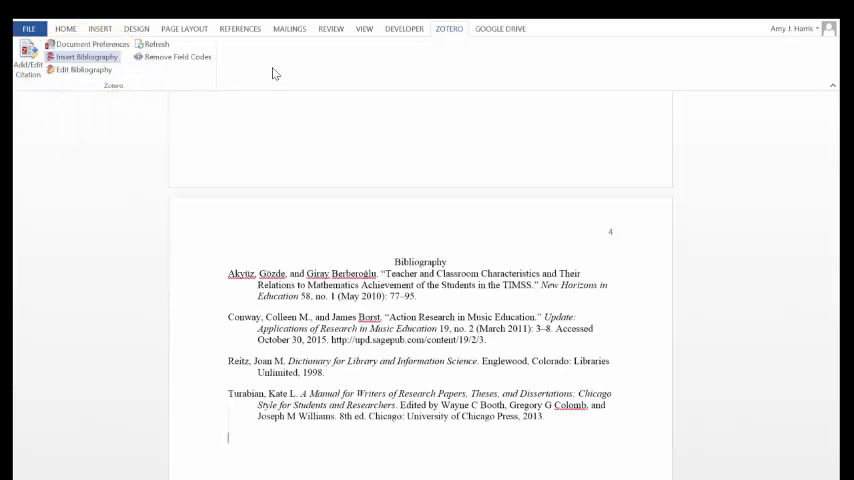